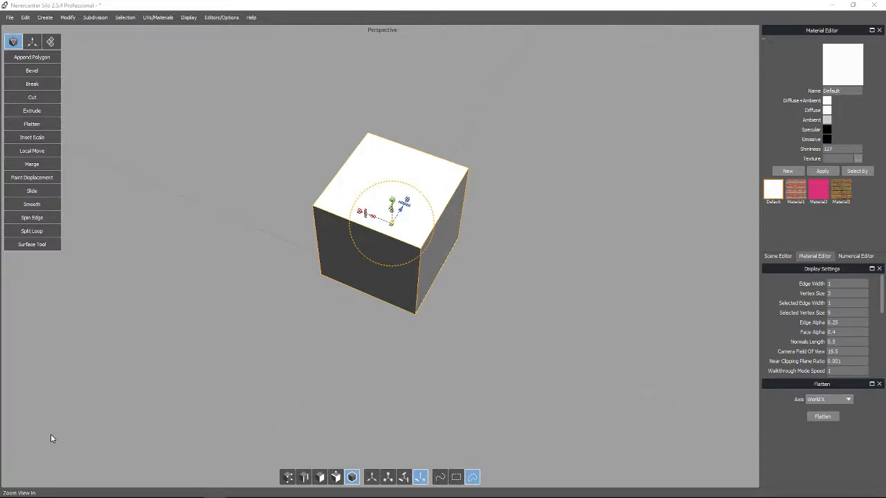
pyautogui.moveTo(48, 436)
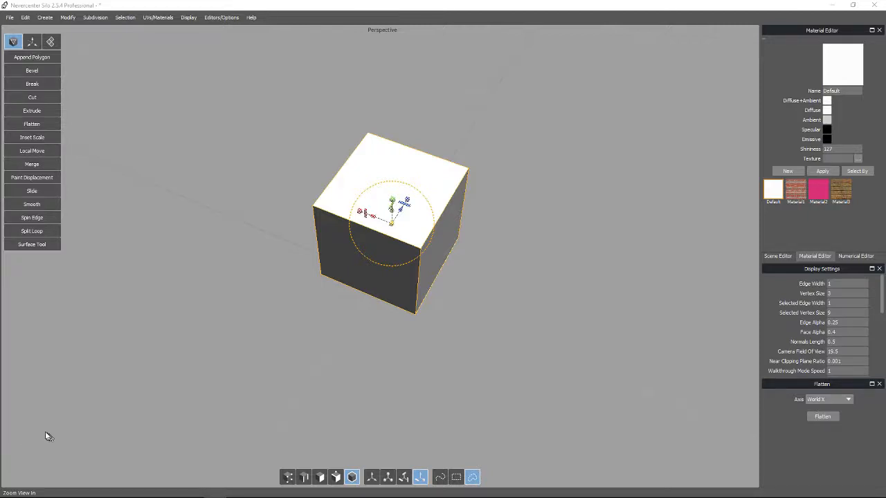
pyautogui.moveTo(74, 417)
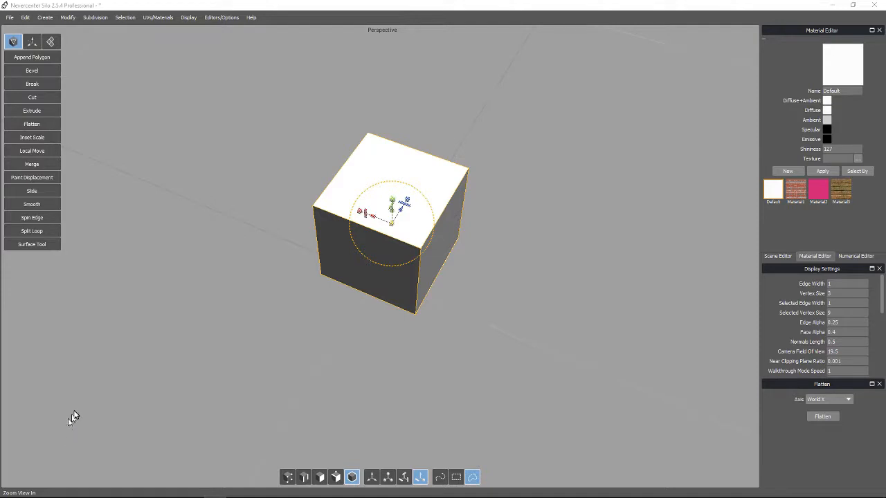
pyautogui.moveTo(50, 413)
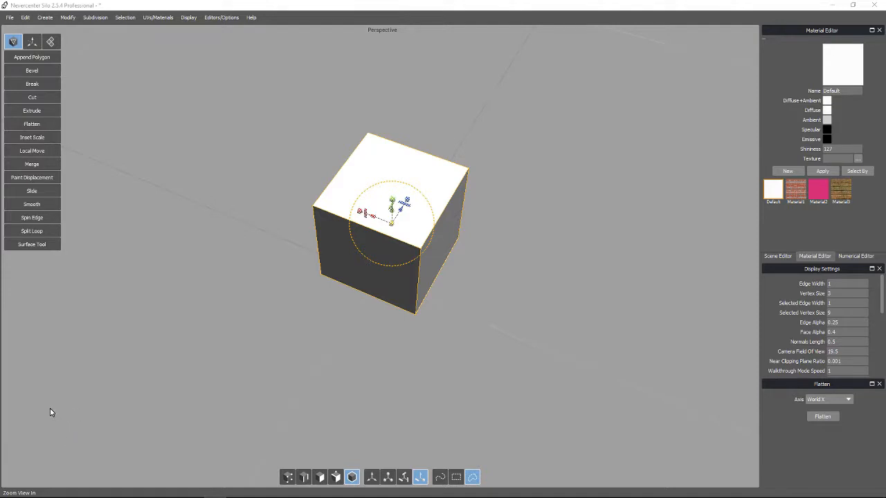
pyautogui.moveTo(377, 355)
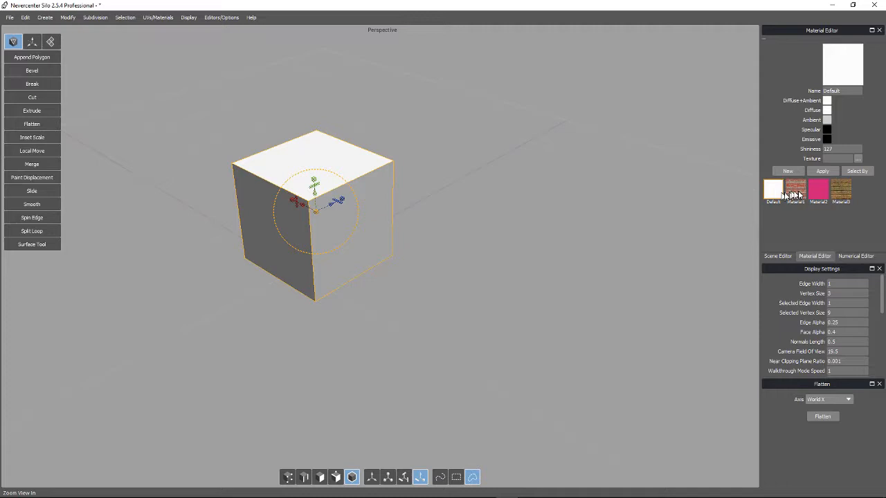
# Step: Apply the brick material Material1 to the cube and orbit to inspect each face's bricks
pyautogui.click(822, 171)
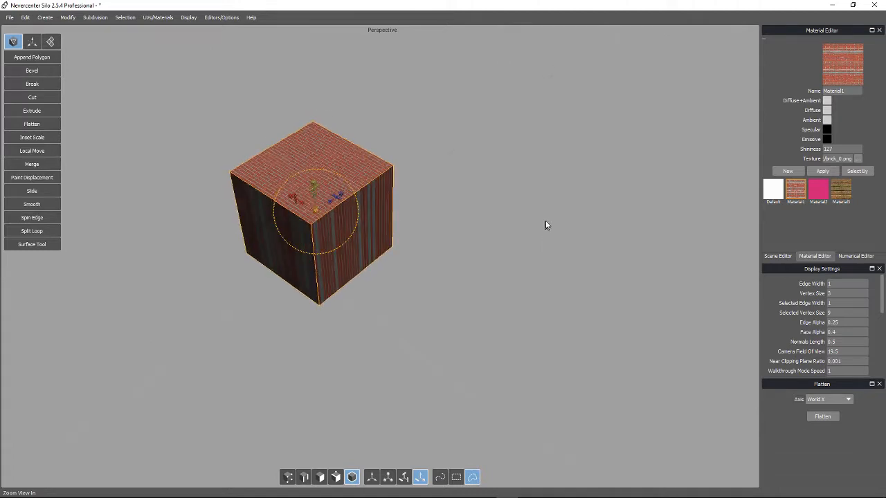
pyautogui.moveTo(546, 225); pyautogui.dragTo(612, 249)
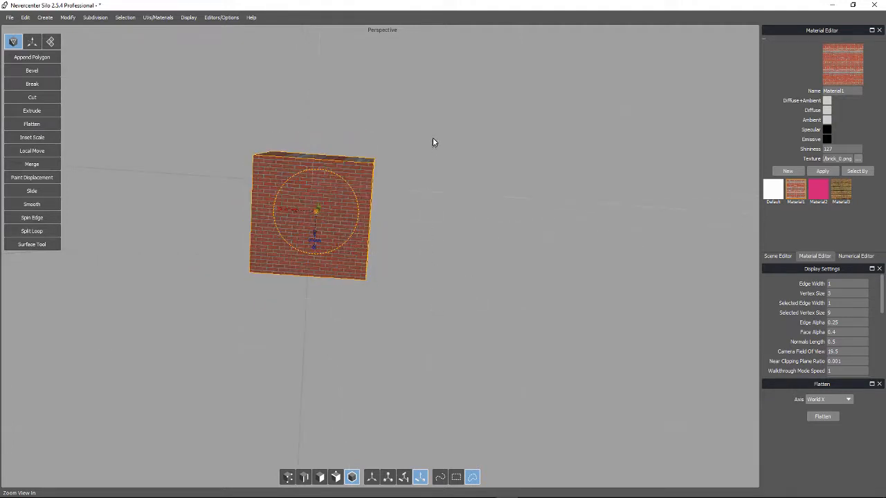
pyautogui.moveTo(434, 142); pyautogui.dragTo(434, 303)
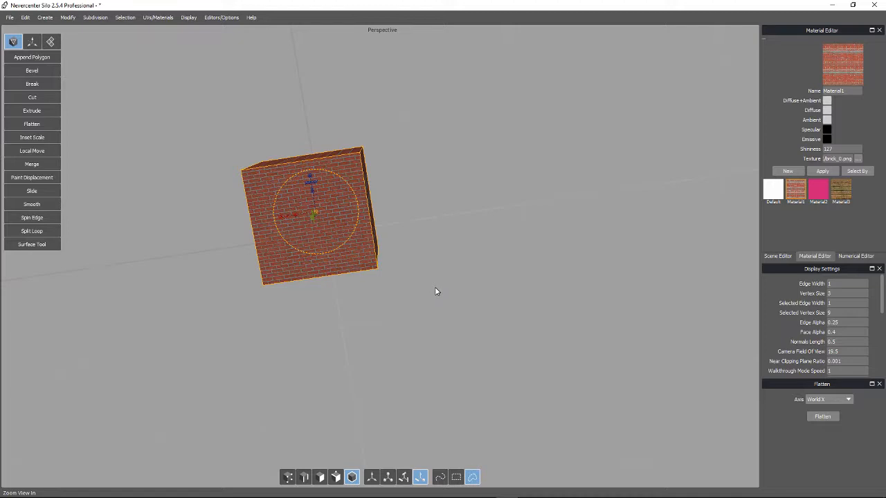
pyautogui.moveTo(418, 289)
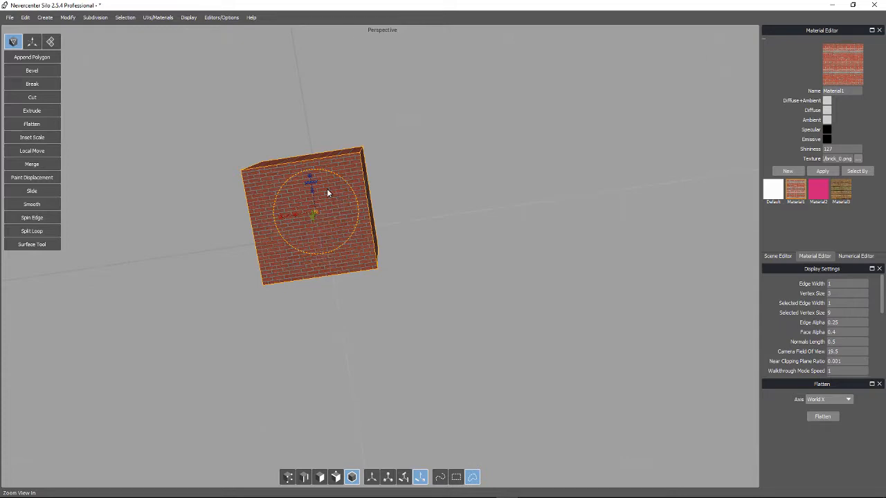
pyautogui.moveTo(405, 246)
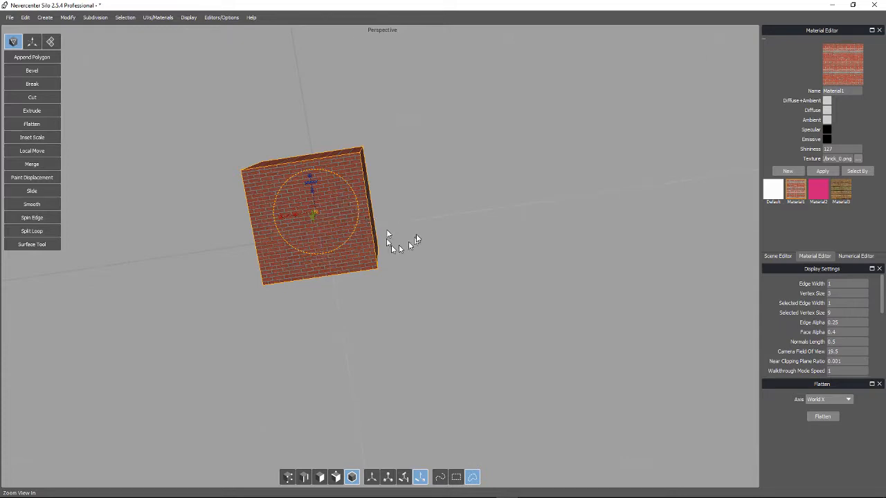
pyautogui.moveTo(387, 239); pyautogui.dragTo(387, 176)
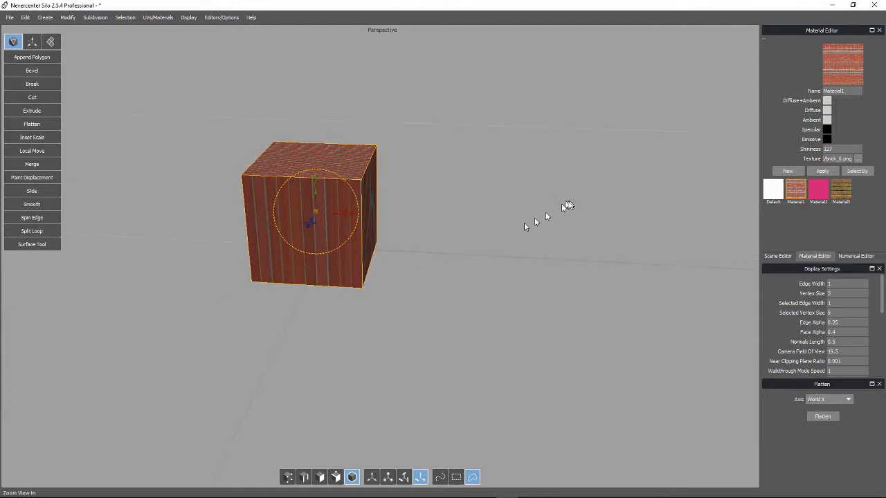
pyautogui.moveTo(539, 207); pyautogui.dragTo(529, 323)
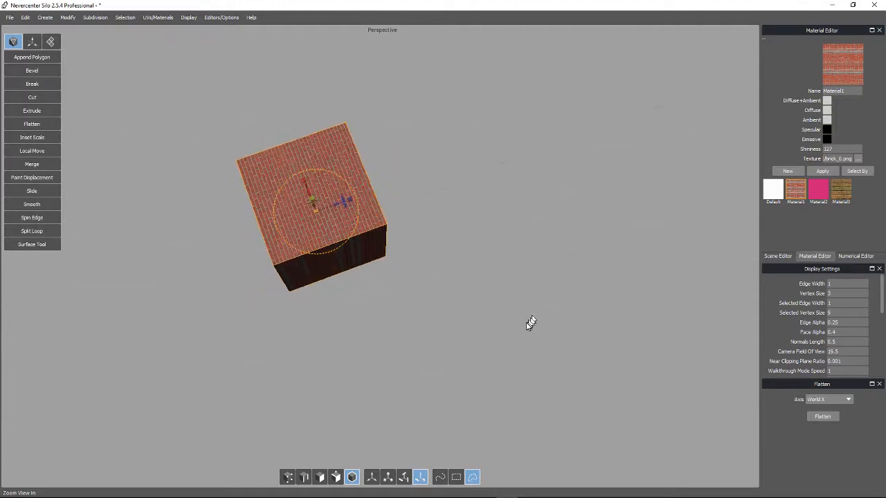
pyautogui.moveTo(530, 323); pyautogui.dragTo(419, 366)
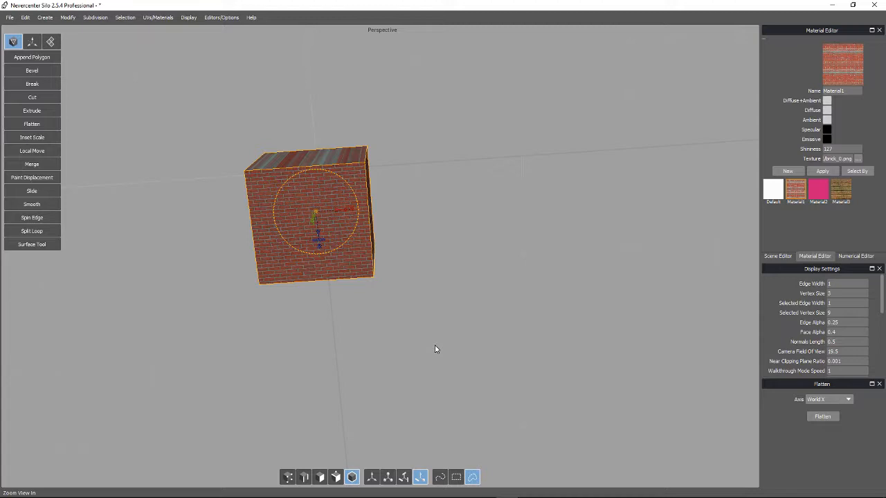
pyautogui.moveTo(403, 349)
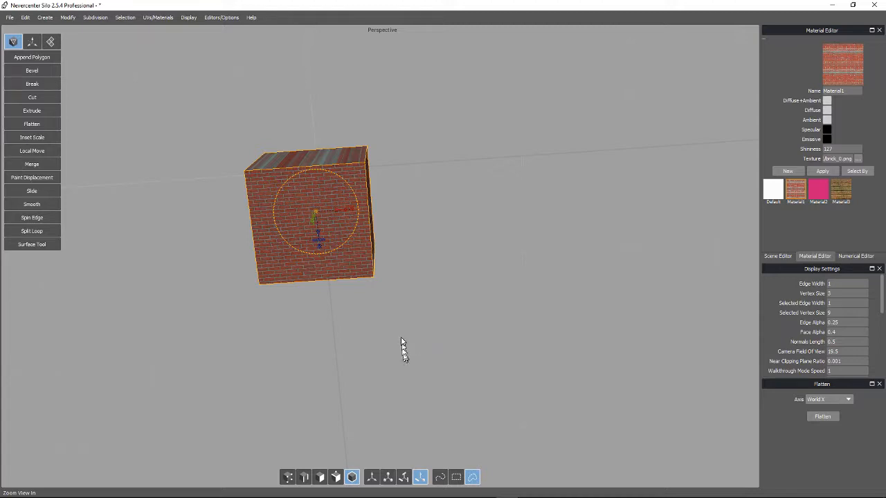
pyautogui.moveTo(425, 369)
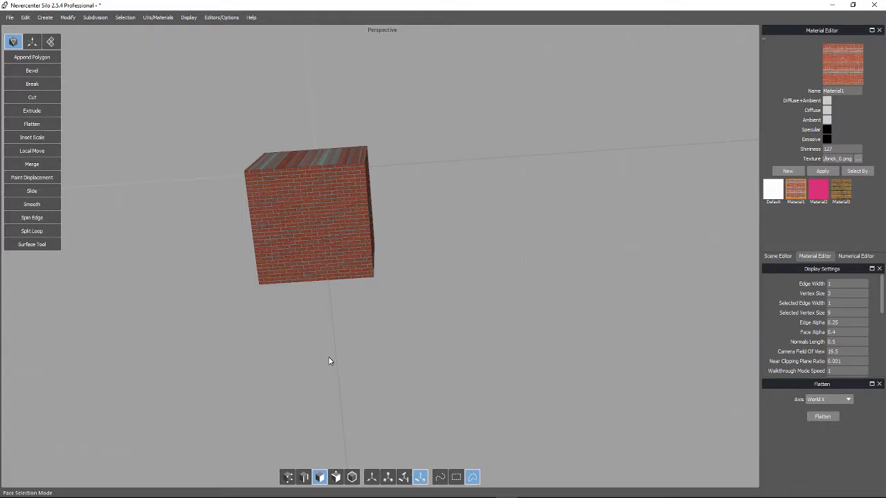
# Step: Select all cube faces and bring up the Recreate UVs options
pyautogui.press('ctrl+a')
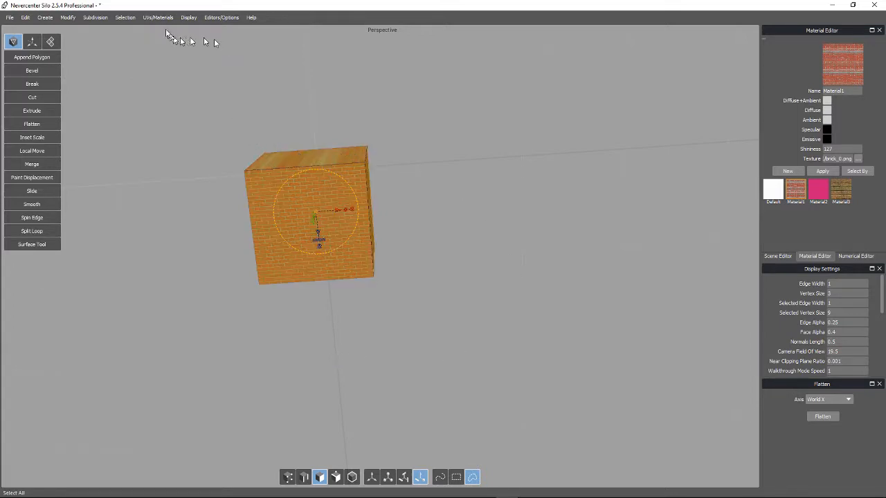
pyautogui.click(158, 18)
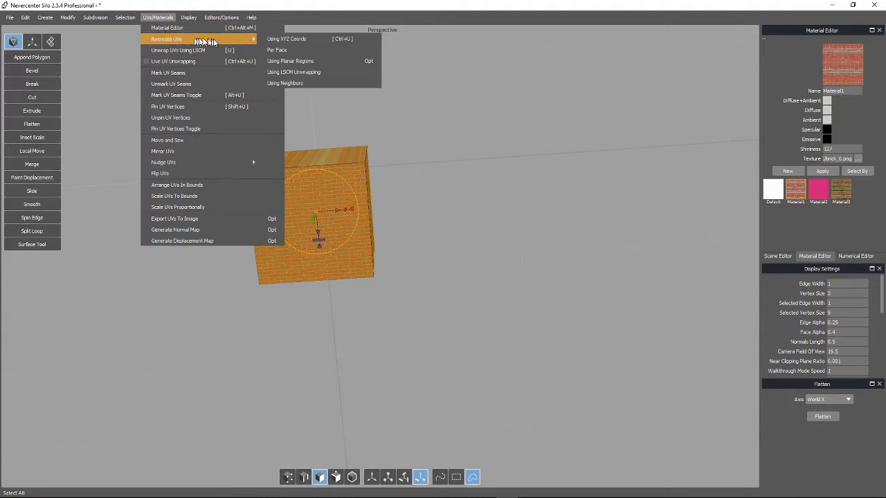
pyautogui.moveTo(293, 72)
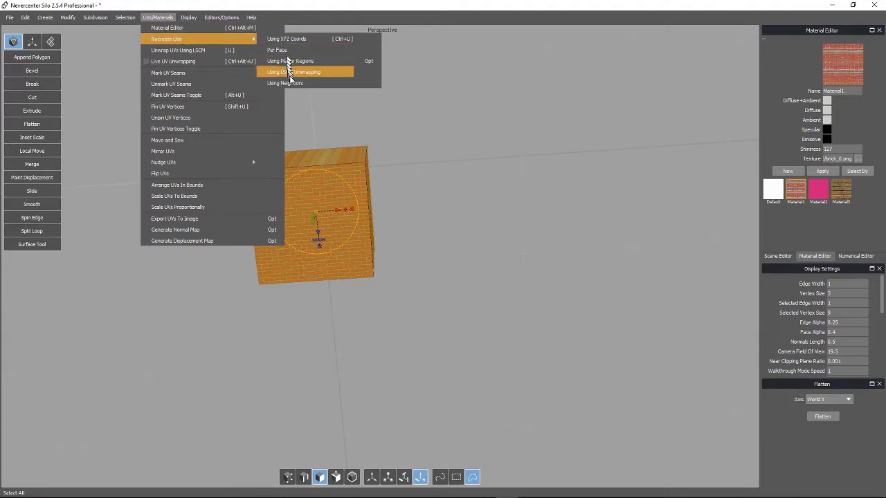
pyautogui.moveTo(286, 39)
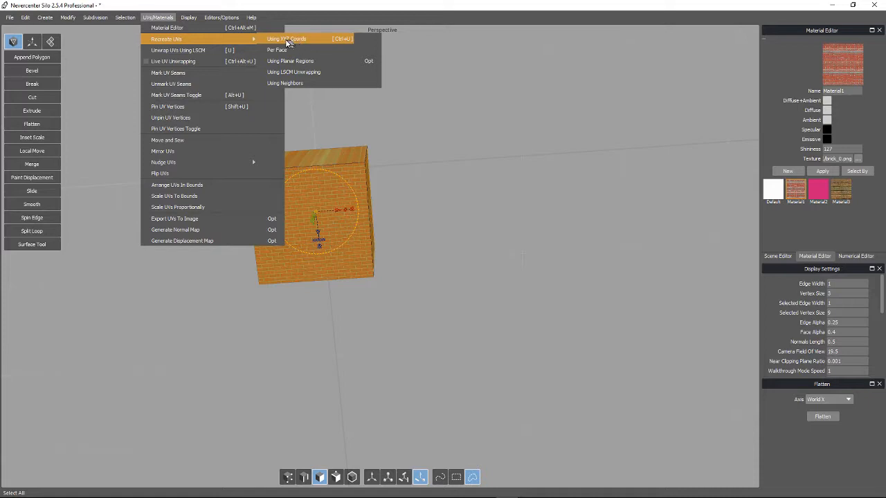
pyautogui.moveTo(300, 39)
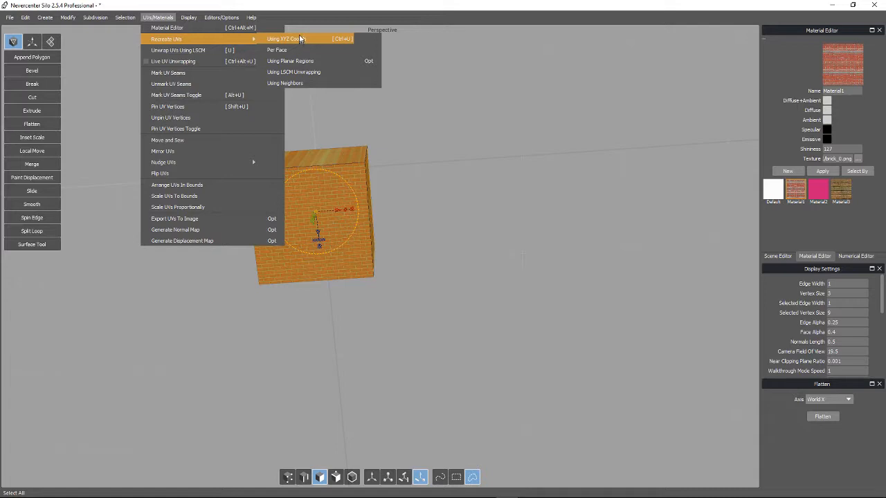
pyautogui.moveTo(296, 38)
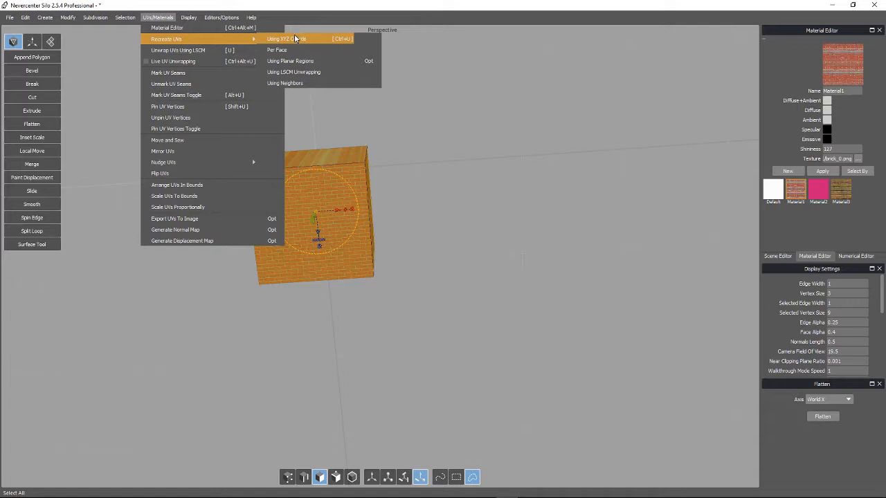
pyautogui.moveTo(276, 50)
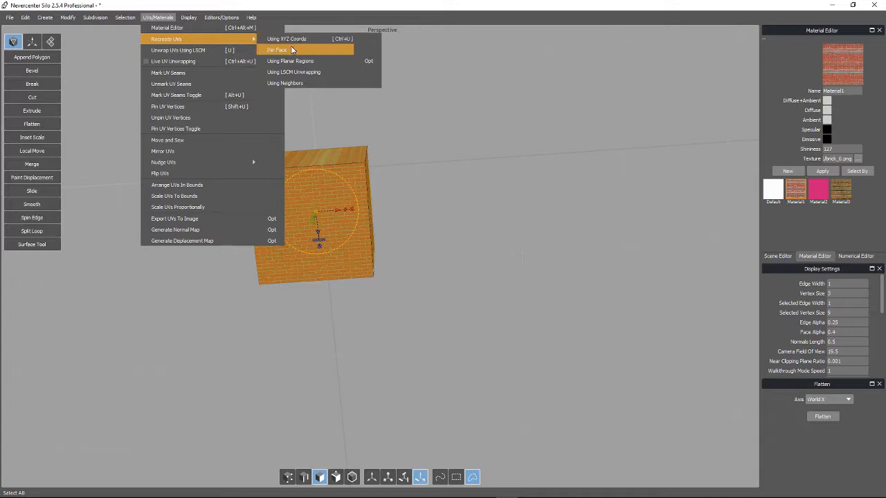
pyautogui.moveTo(290, 50)
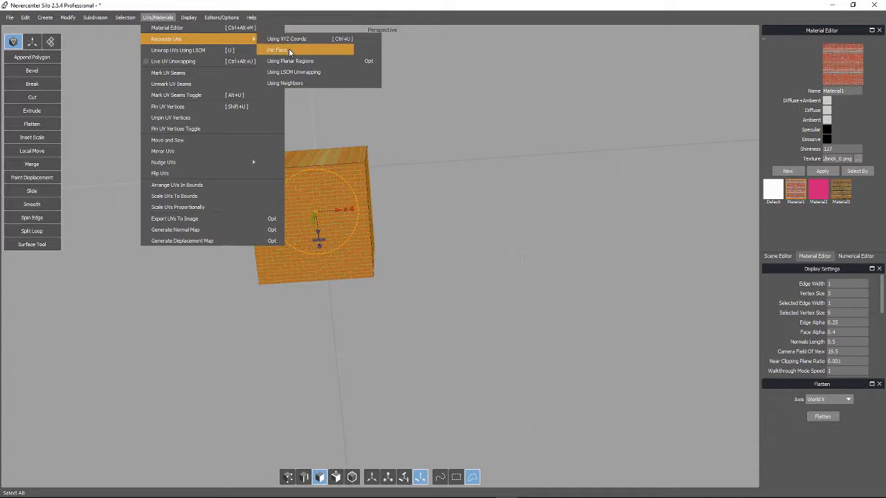
# Step: Recreate the cube's UVs Per Face and orbit to check the bricks on every face
pyautogui.click(276, 49)
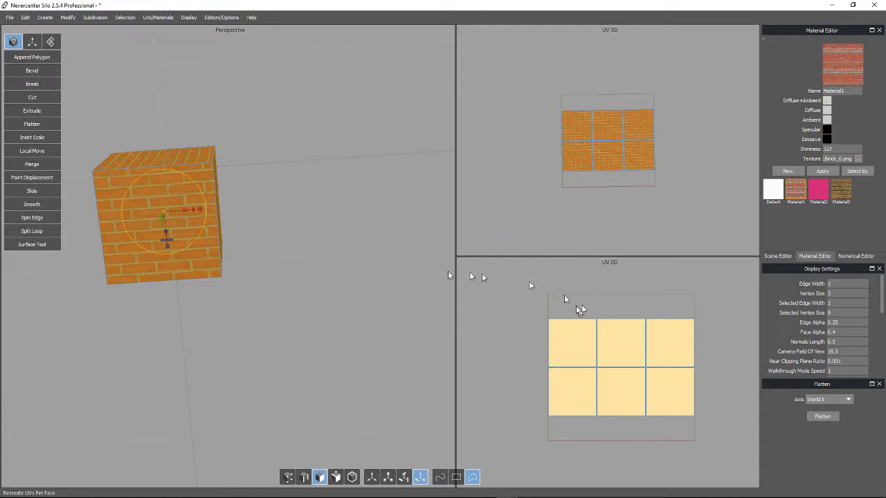
pyautogui.moveTo(598, 194)
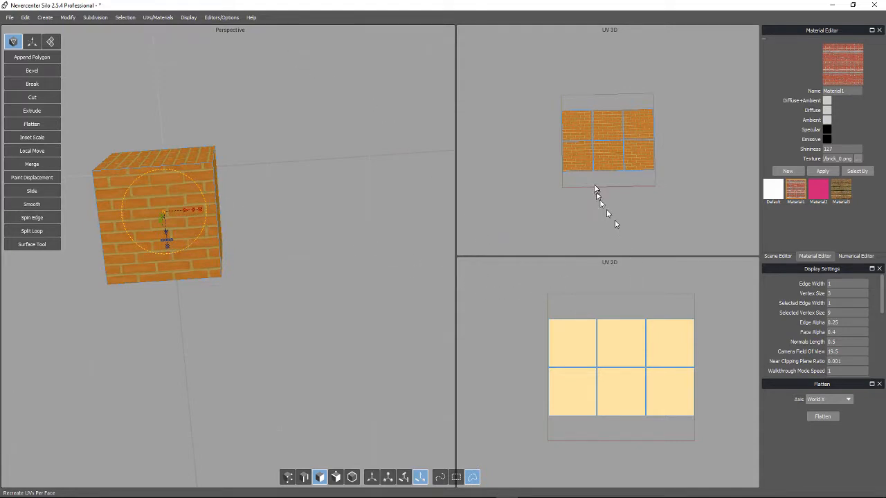
pyautogui.moveTo(584, 349)
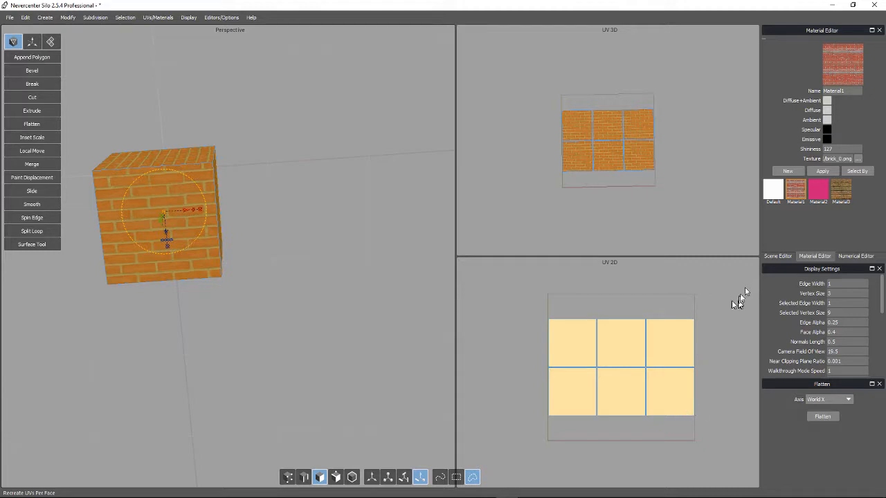
pyautogui.moveTo(351, 218)
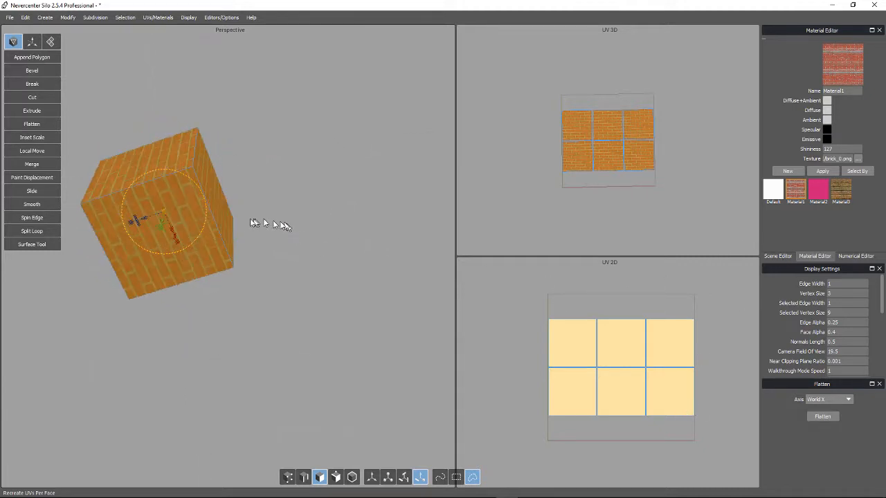
pyautogui.moveTo(283, 225); pyautogui.dragTo(194, 222)
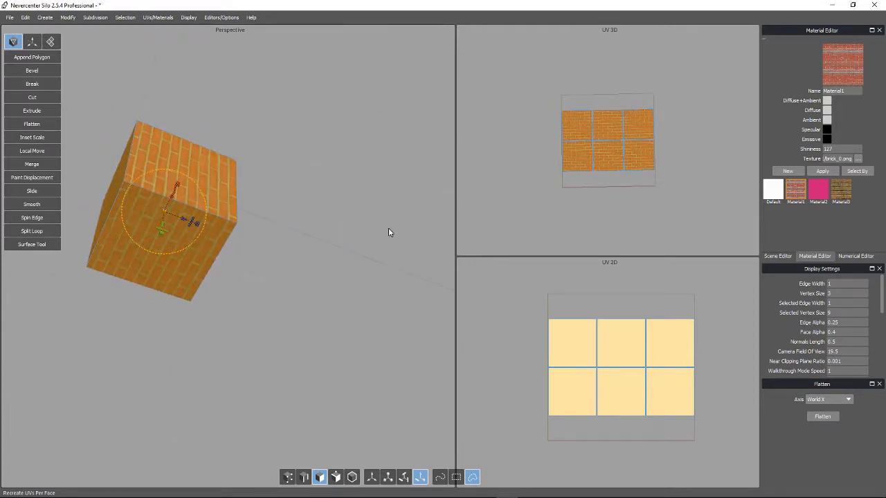
pyautogui.moveTo(390, 232); pyautogui.dragTo(284, 234)
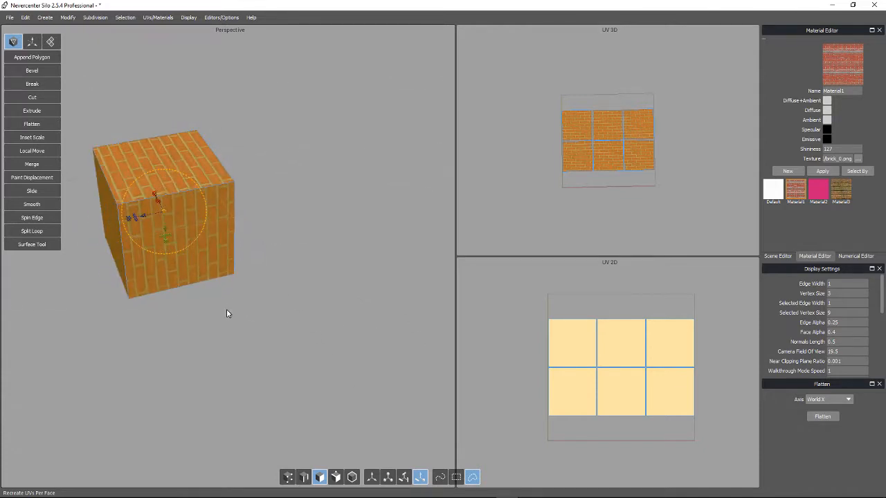
pyautogui.click(156, 200)
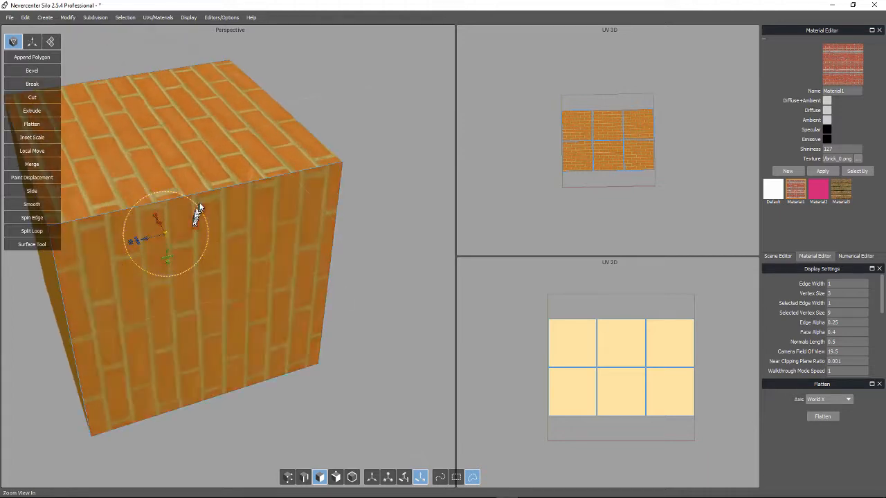
pyautogui.moveTo(409, 227)
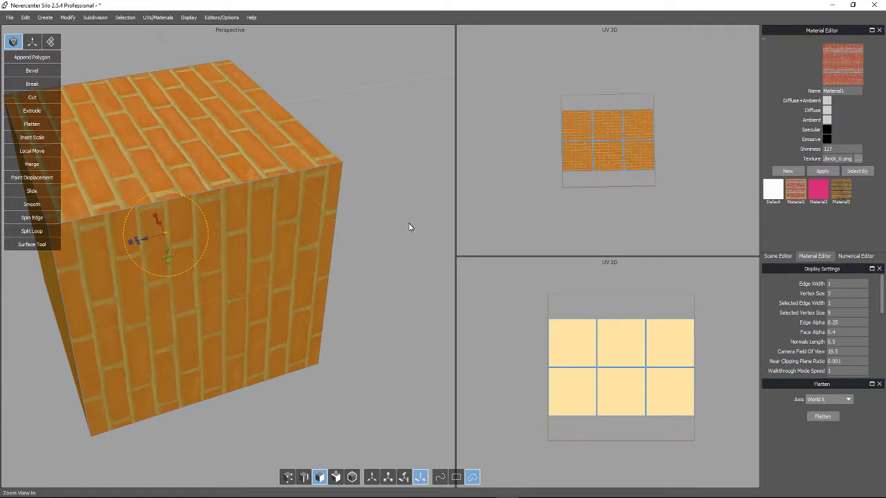
pyautogui.moveTo(409, 227); pyautogui.dragTo(388, 262)
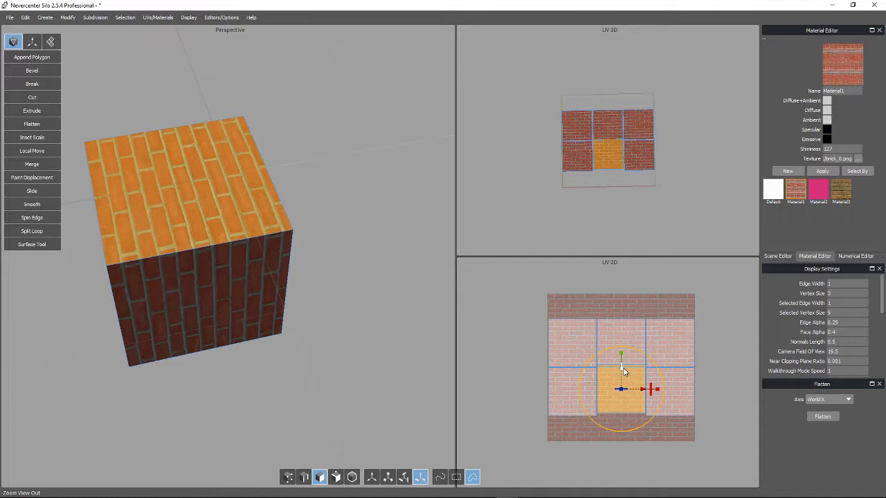
pyautogui.moveTo(331, 293)
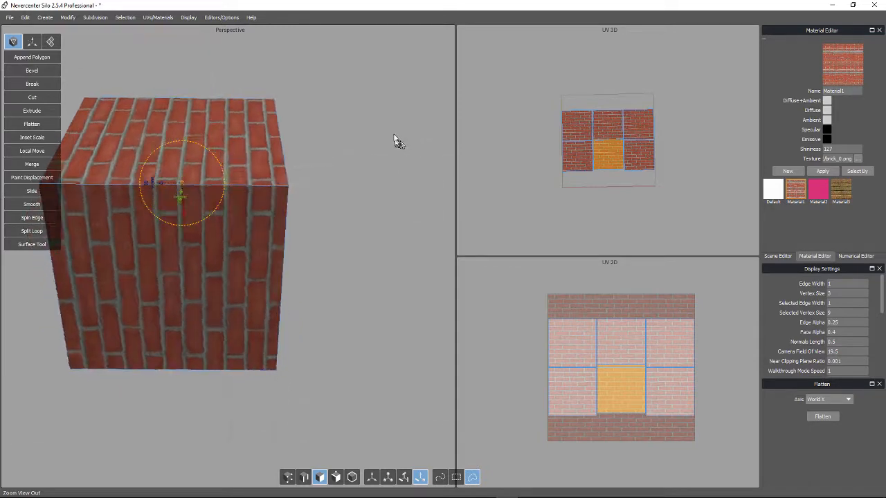
# Step: Zoom out to see the whole cube with its UV tiles over the brick texture
pyautogui.moveTo(395, 138); pyautogui.dragTo(377, 125)
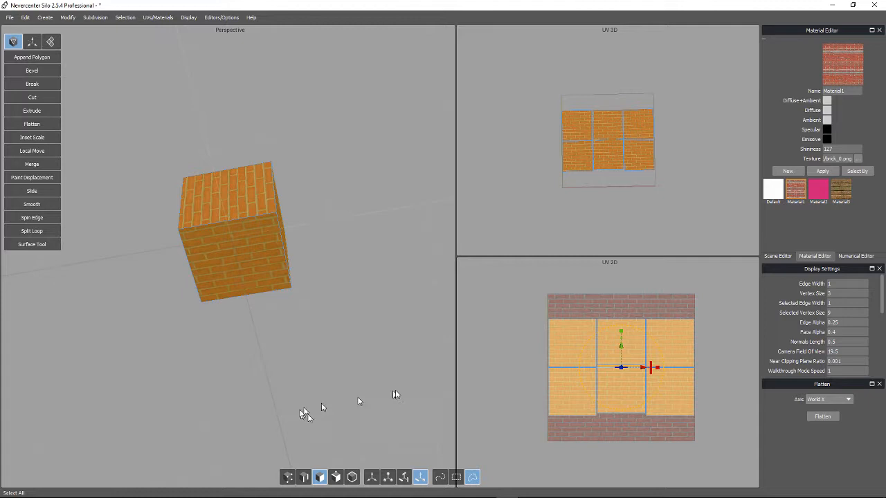
pyautogui.moveTo(377, 479)
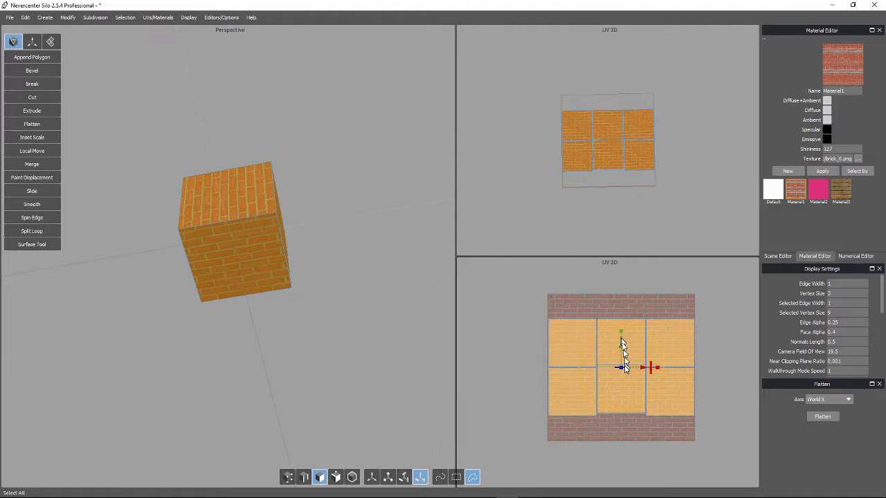
# Step: Select the lower middle UV square in the UV 2D pane
pyautogui.click(619, 394)
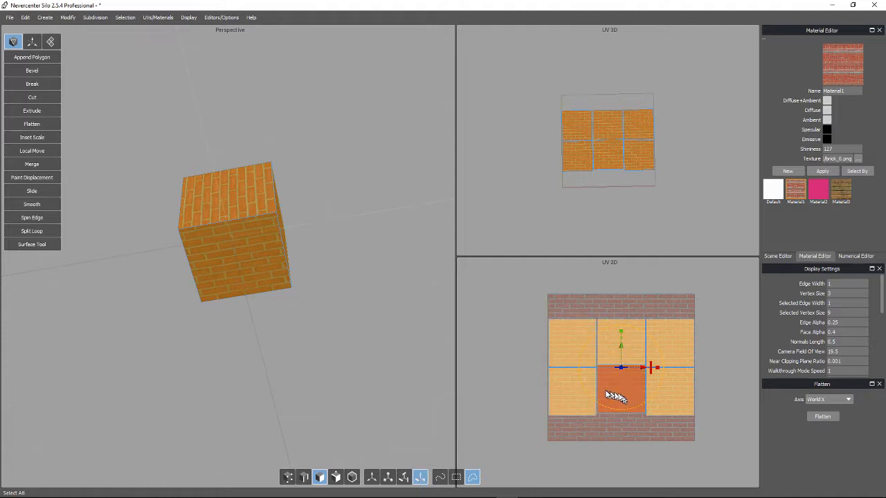